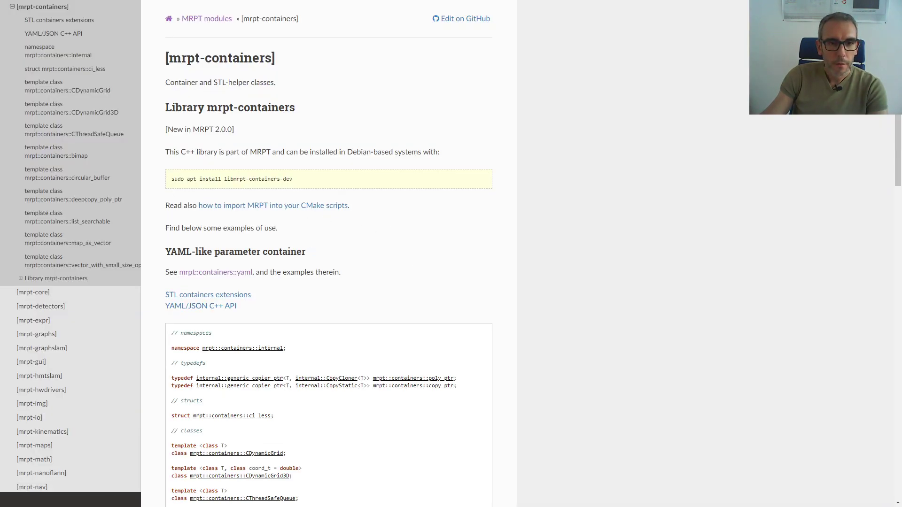
Go to the mrpt::containers::yaml class page from the YAML-like parameter container section and review its description
{"action": "scroll", "scroll_direction": "down", "scroll_amount": 3}
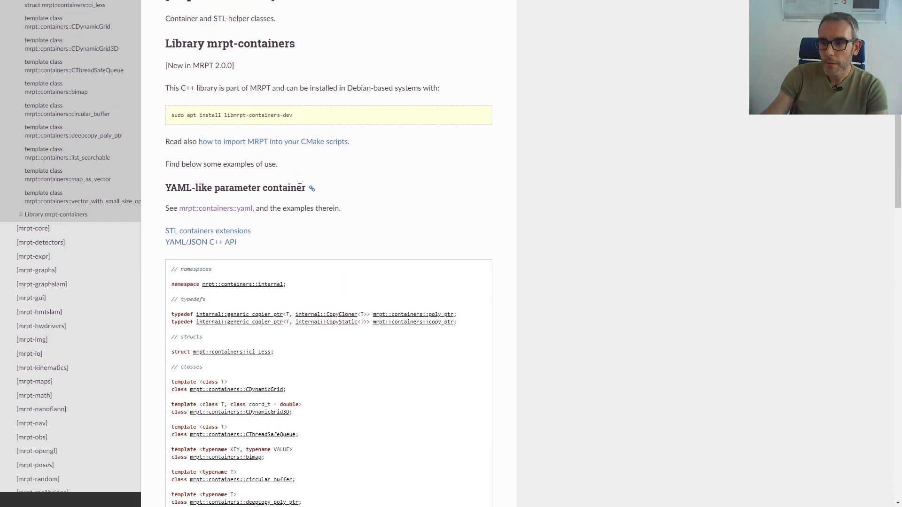
{"action": "scroll", "scroll_direction": "up", "scroll_amount": 3}
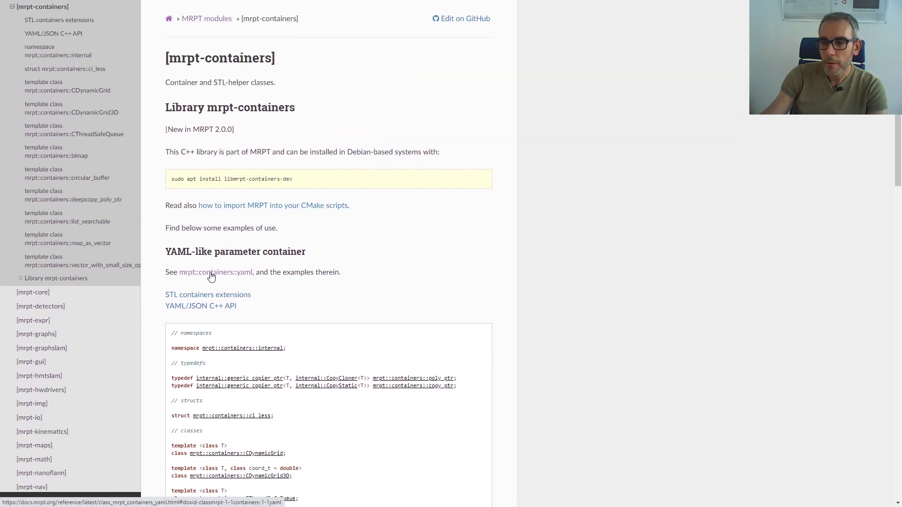
{"action": "left_click", "coordinate": [216, 272]}
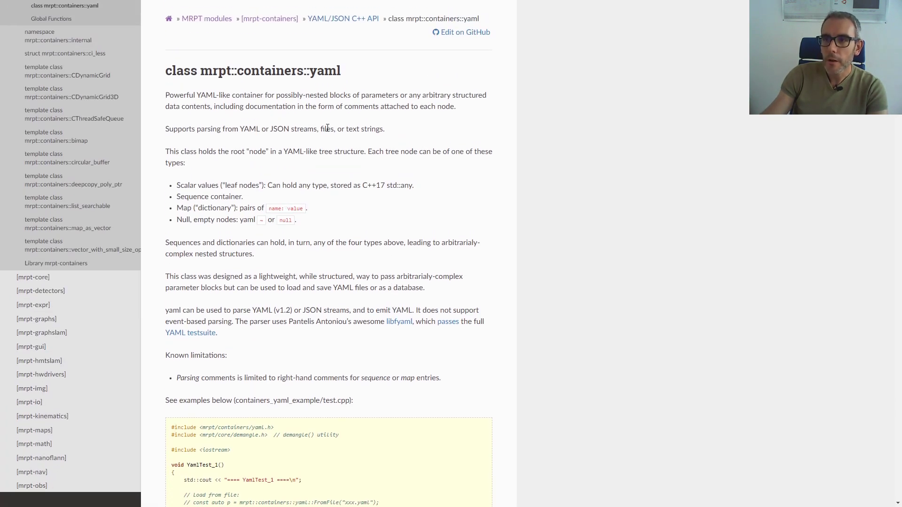
{"action": "double_click", "coordinate": [250, 70]}
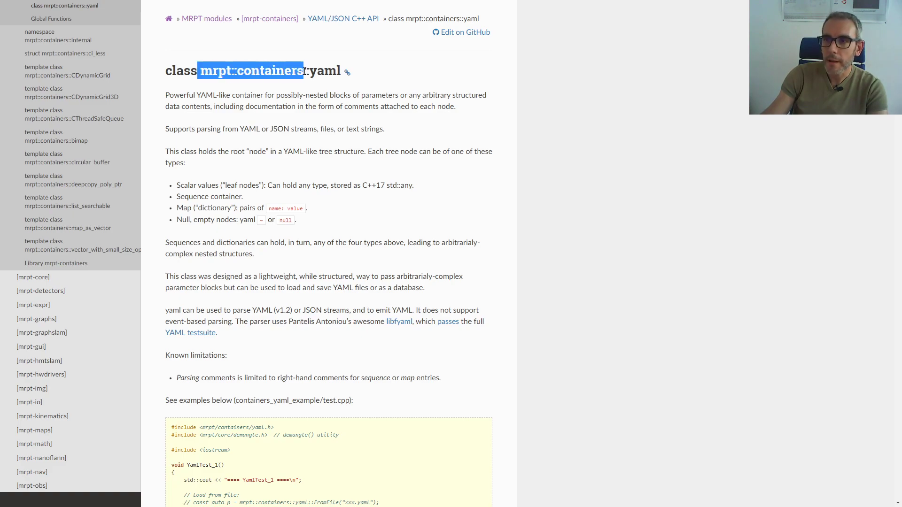
{"action": "left_click", "coordinate": [314, 76]}
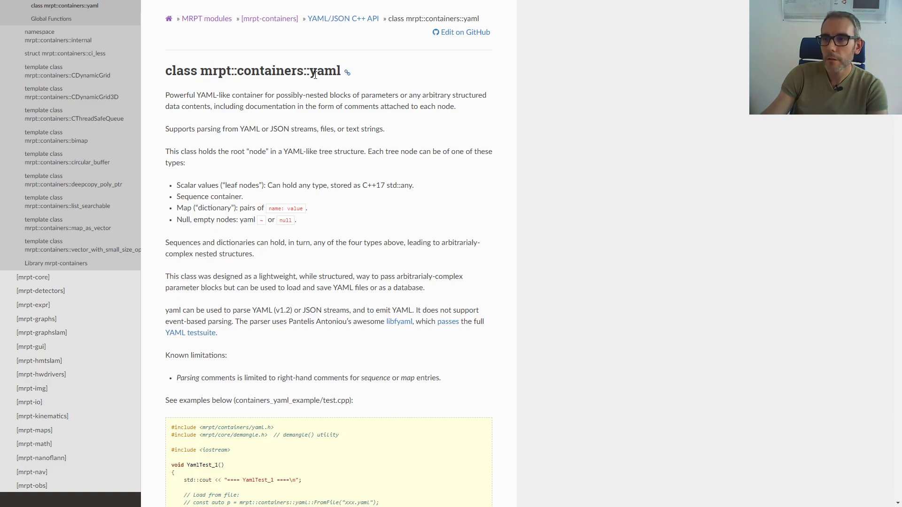
{"action": "scroll", "scroll_direction": "down", "scroll_amount": 3}
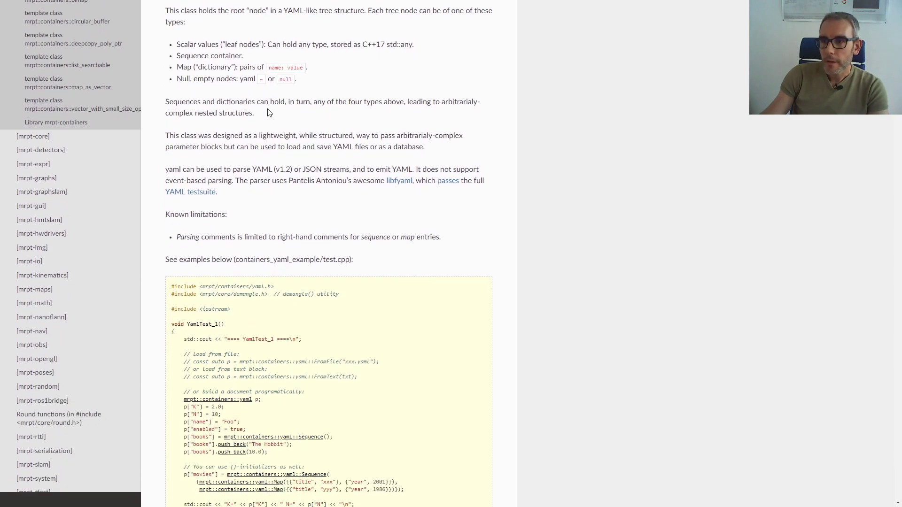
{"action": "scroll", "scroll_direction": "up", "scroll_amount": 3}
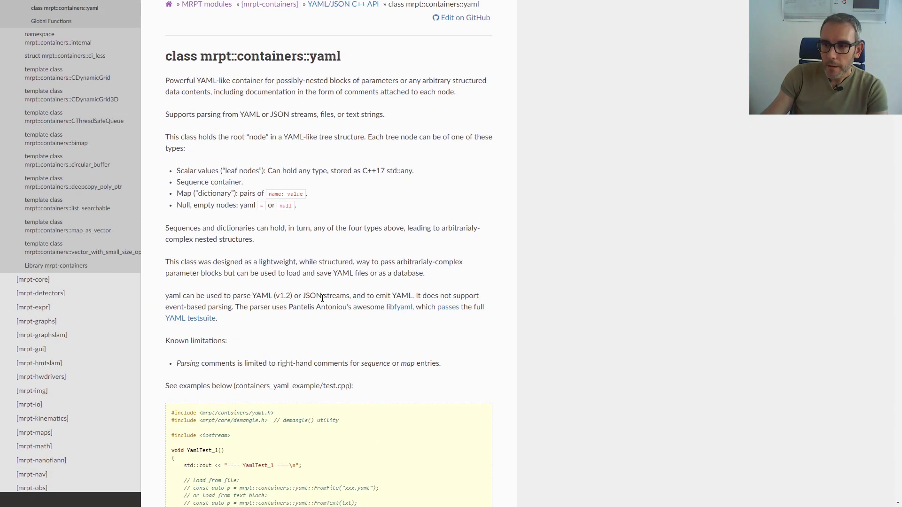
{"action": "scroll", "scroll_direction": "down", "scroll_amount": 3}
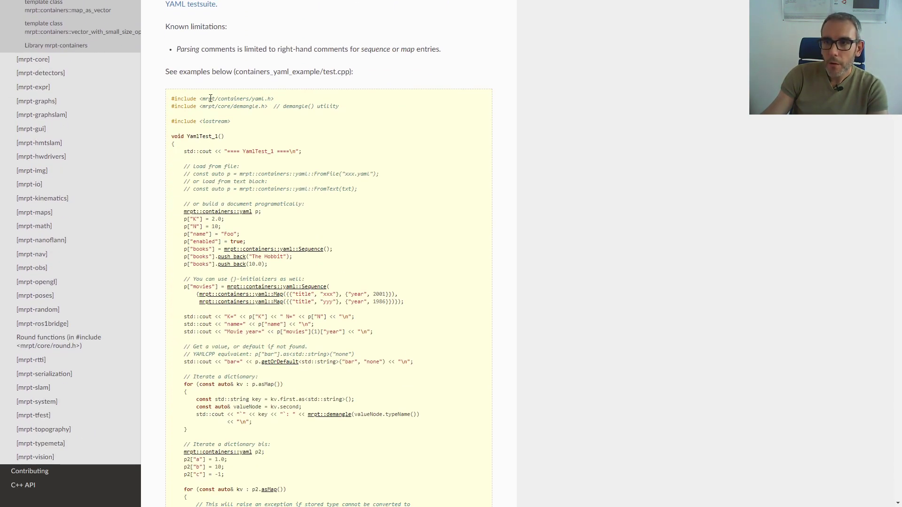
{"action": "mouse_move", "coordinate": [273, 190]}
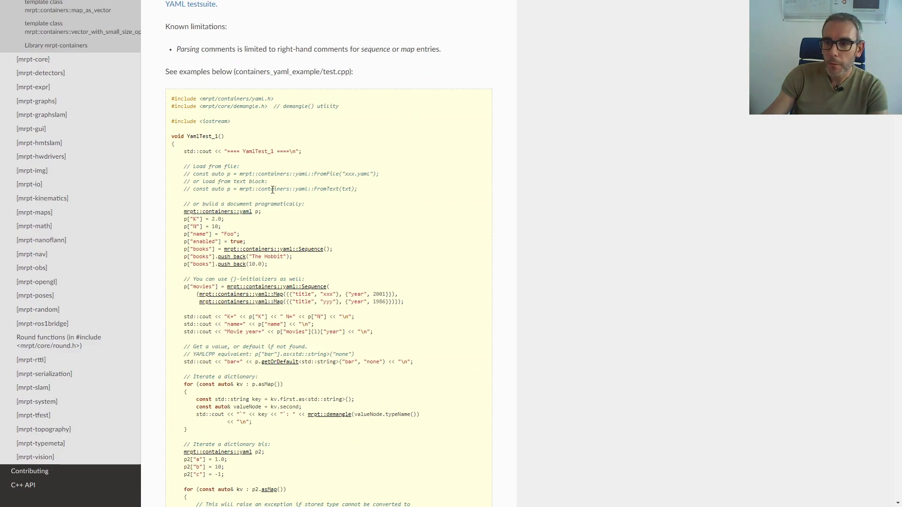
{"action": "scroll", "scroll_direction": "down", "scroll_amount": 3}
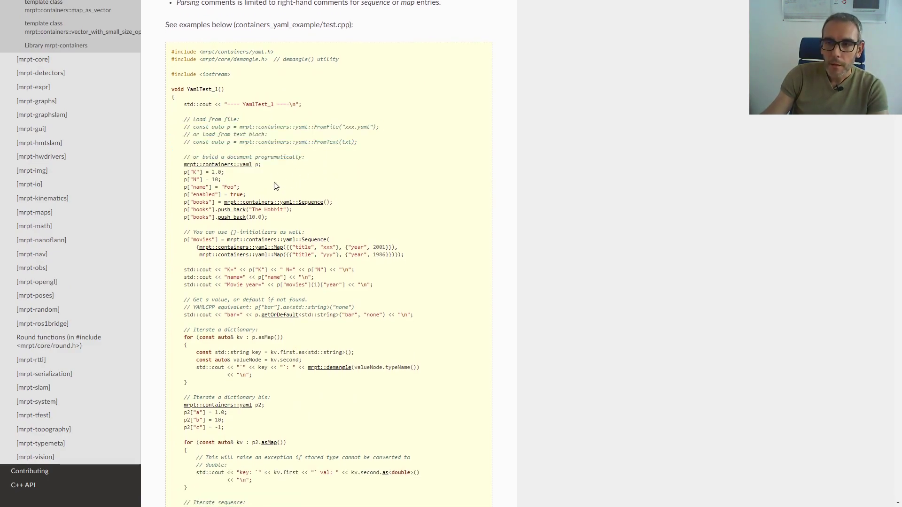
{"action": "mouse_move", "coordinate": [217, 165]}
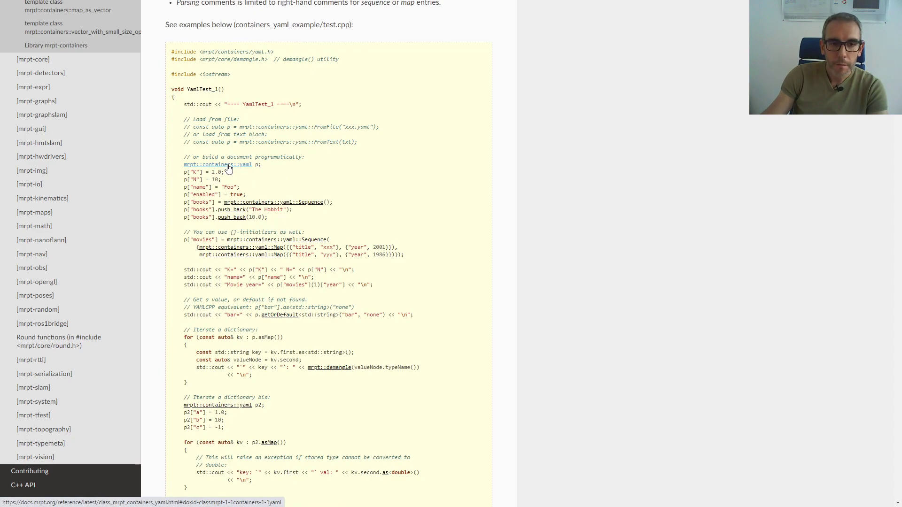
{"action": "scroll", "scroll_direction": "down", "scroll_amount": 3}
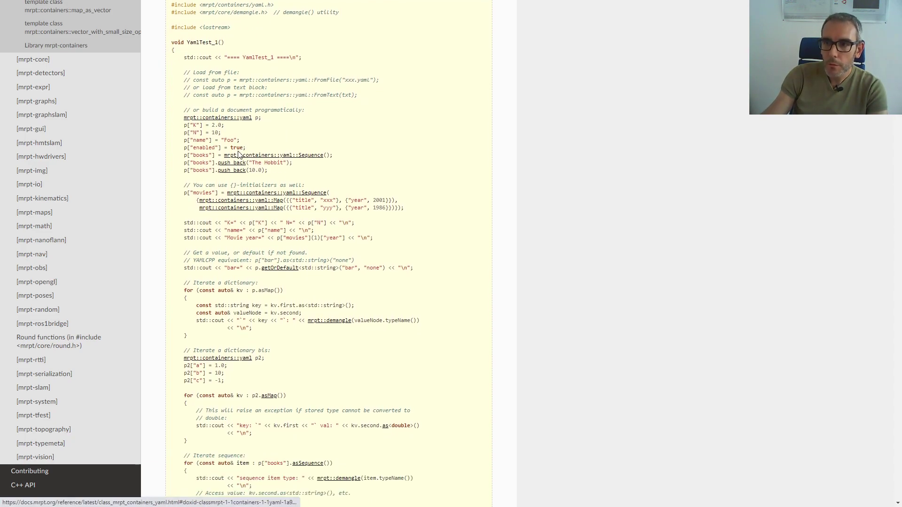
{"action": "mouse_move", "coordinate": [263, 127]}
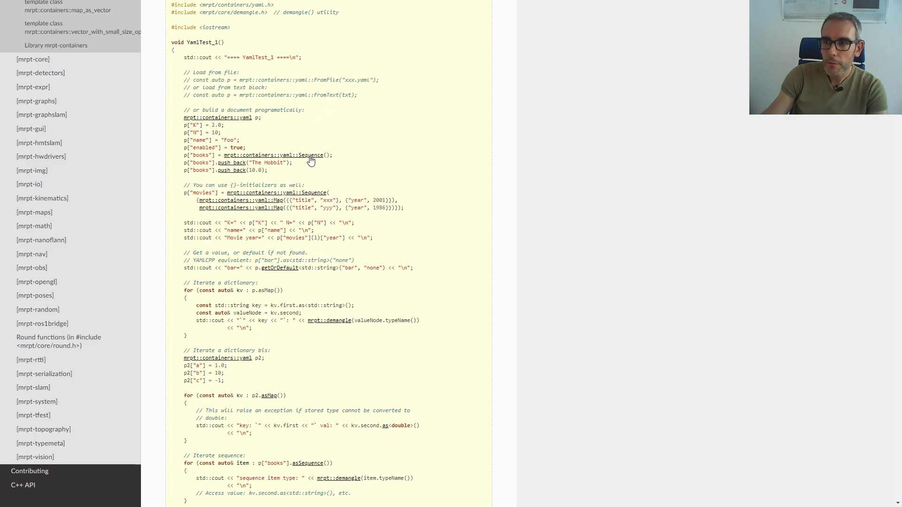
{"action": "scroll", "scroll_direction": "down", "scroll_amount": 3}
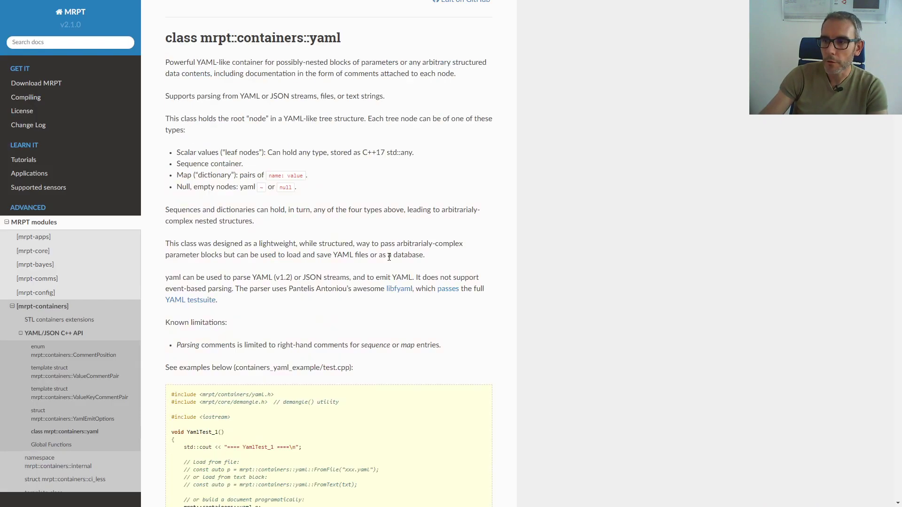
{"action": "scroll", "scroll_direction": "up", "scroll_amount": 3}
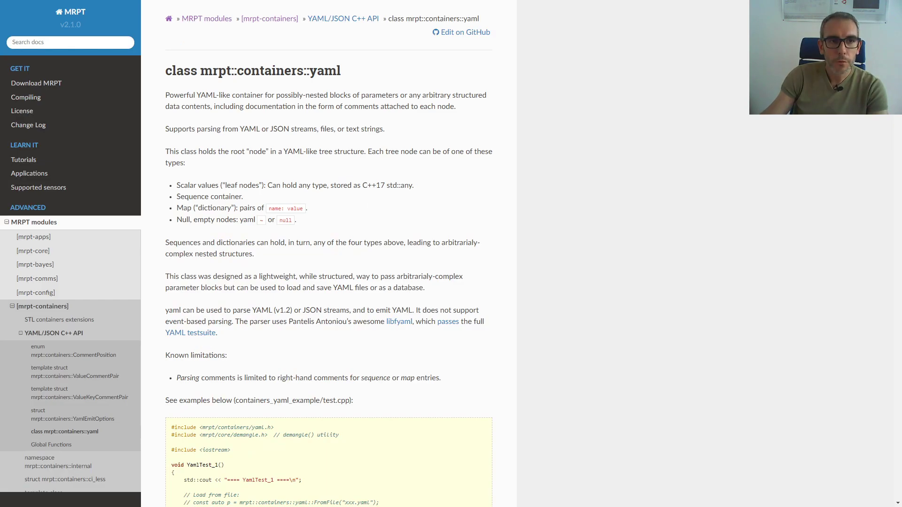